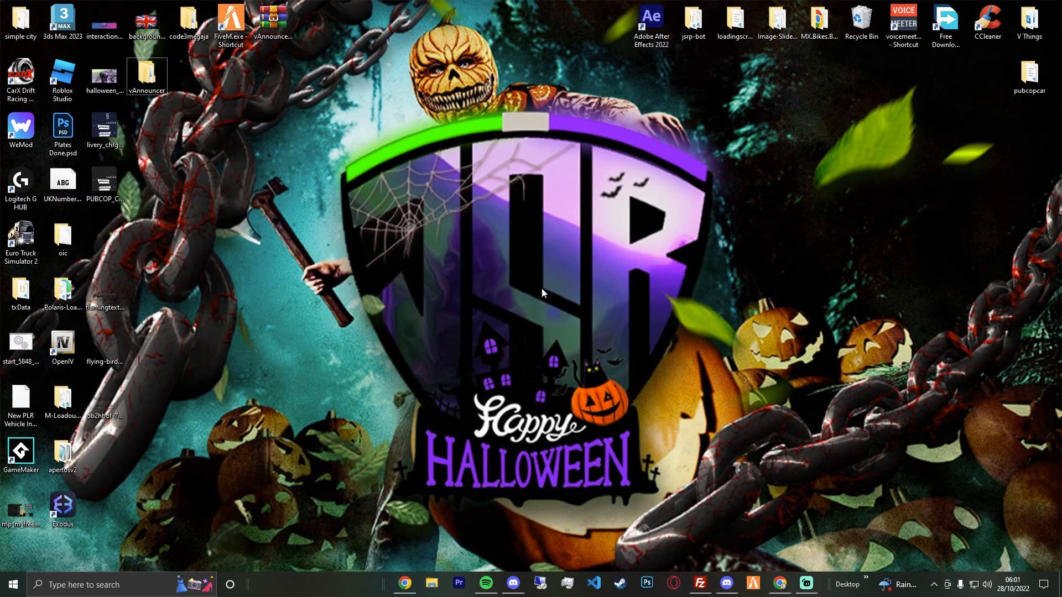
pyautogui.moveTo(457, 256)
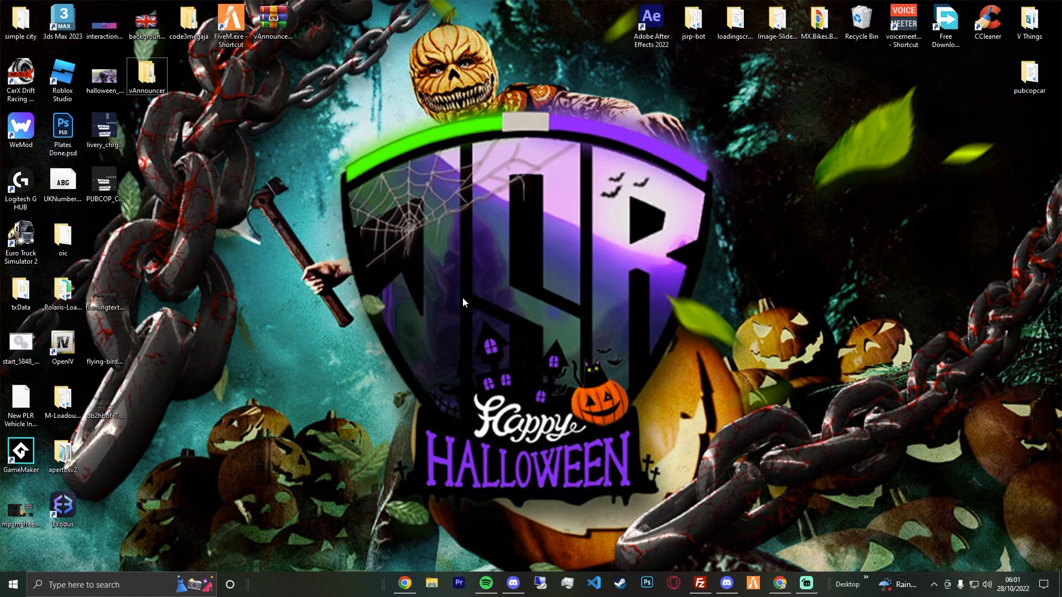
pyautogui.moveTo(467, 262)
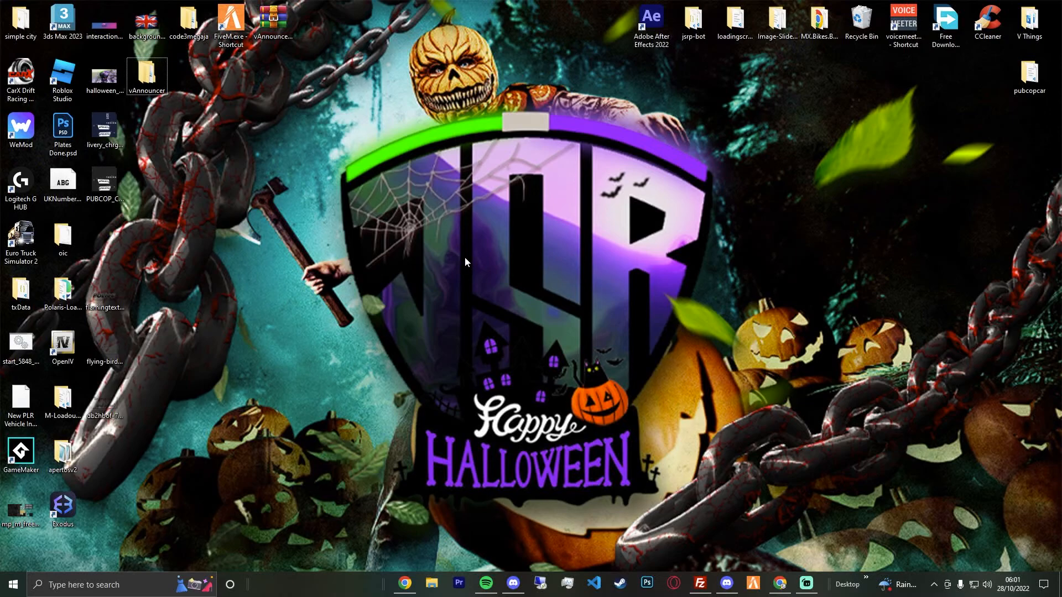
pyautogui.moveTo(754, 583)
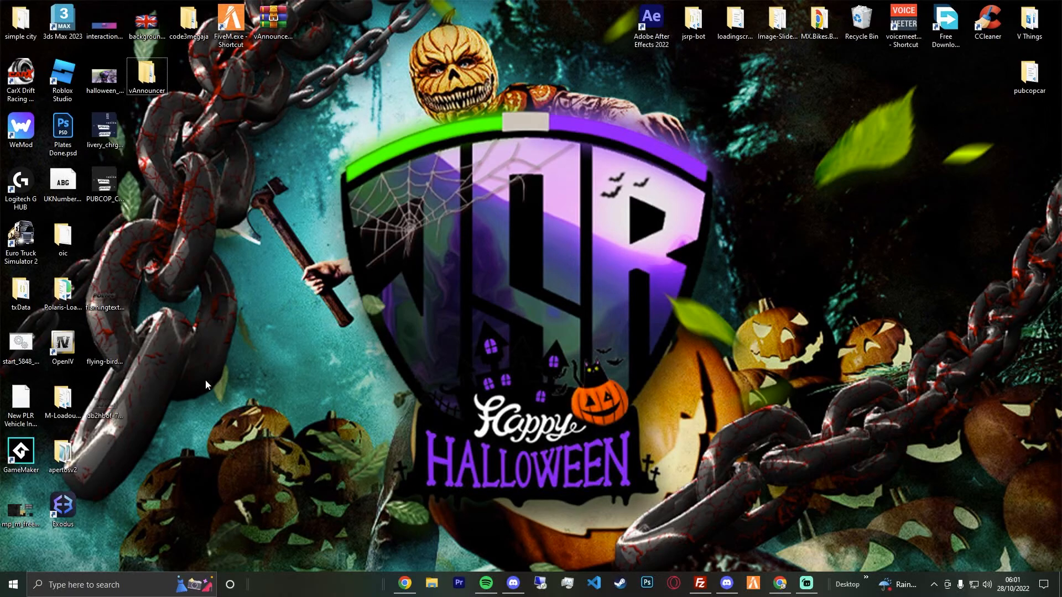
pyautogui.moveTo(426, 353)
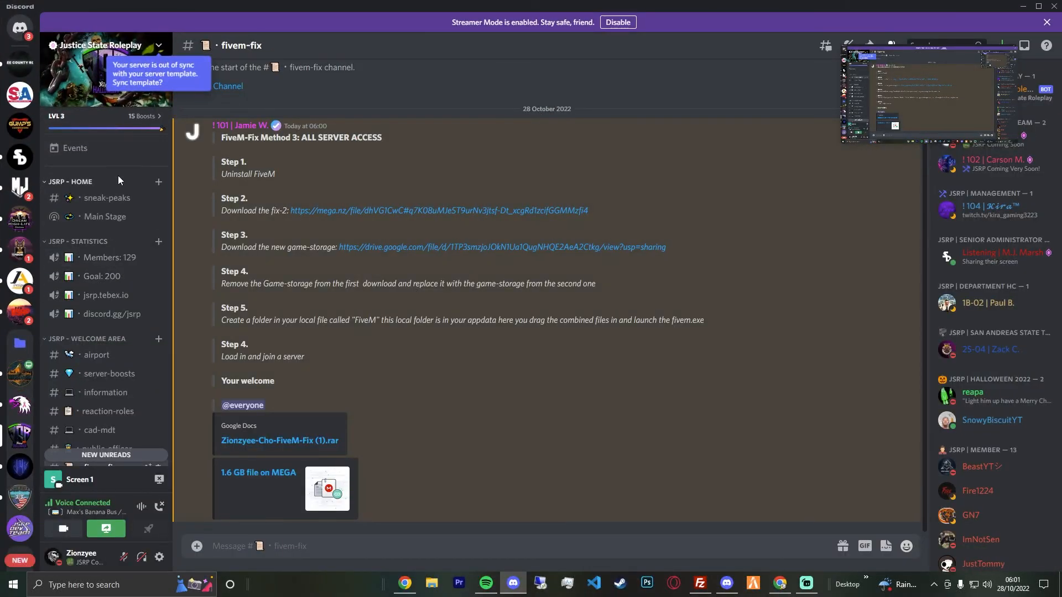
# Scroll down through the FiveM fix message in Discord.
pyautogui.scroll(-3)
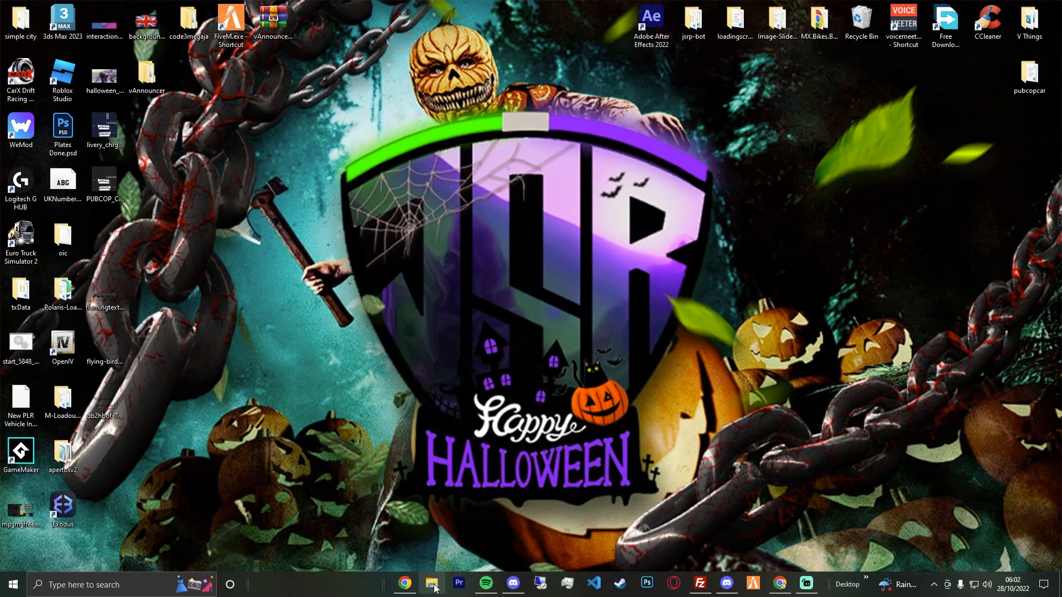
# Open Zionzyee-Cho-FiveM-Fix.rar at its FiveM folder, plus the game-storage zip.
pyautogui.click(425, 584)
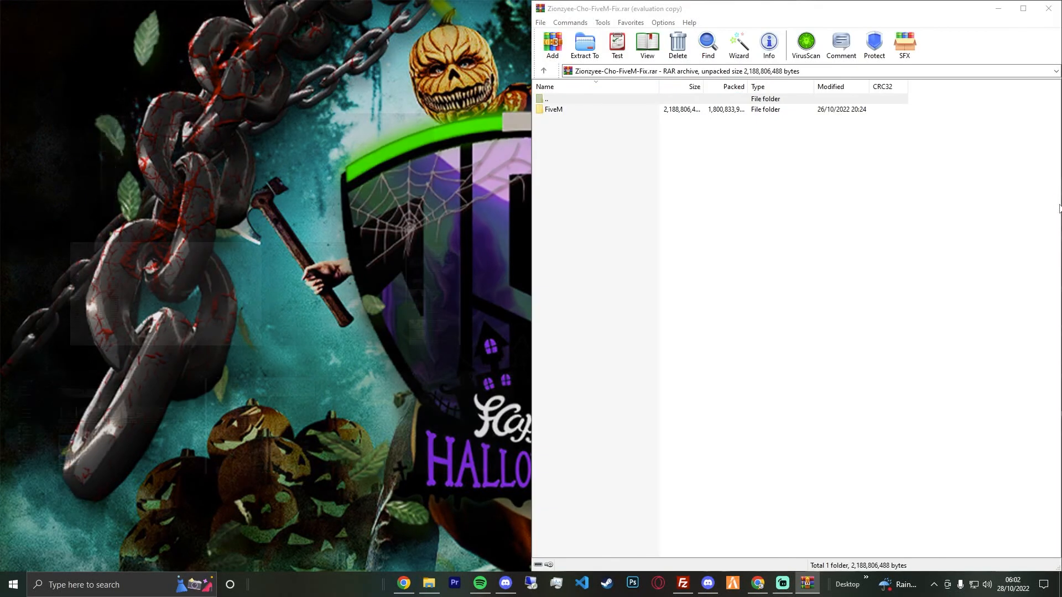
pyautogui.click(554, 109)
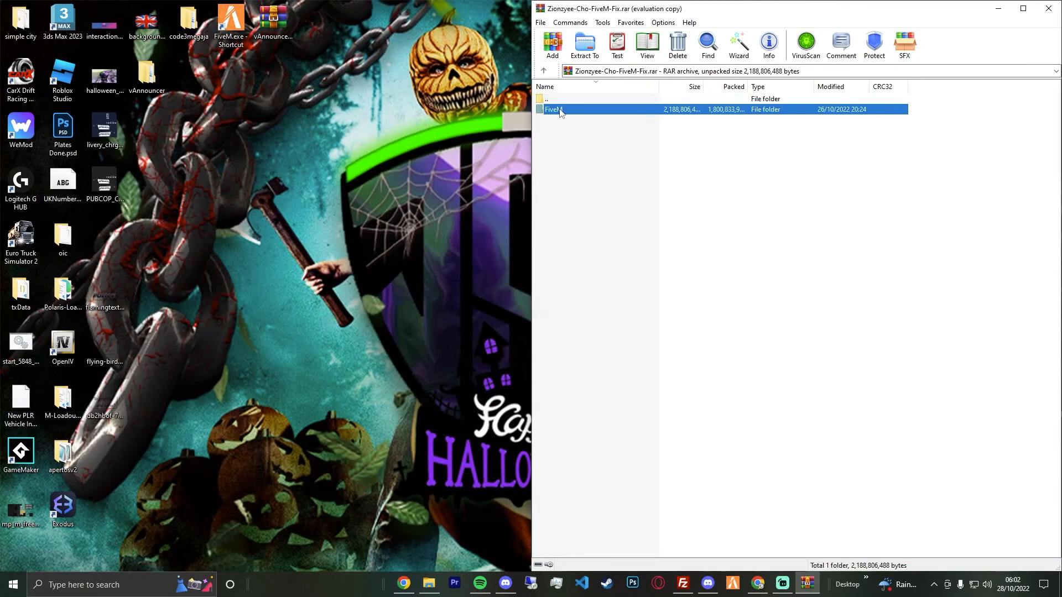
pyautogui.doubleClick(553, 109)
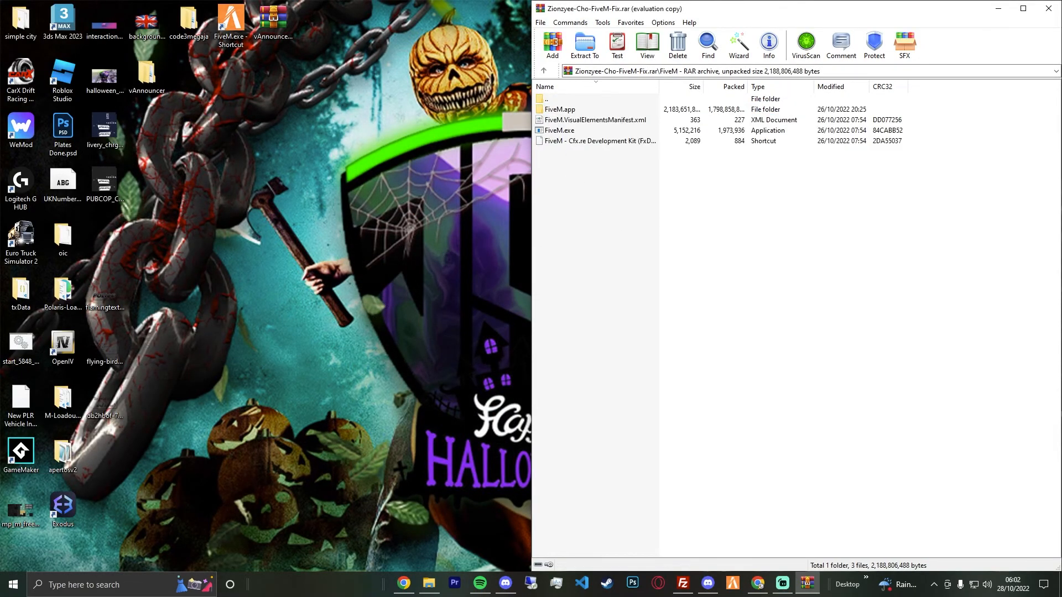
pyautogui.click(428, 583)
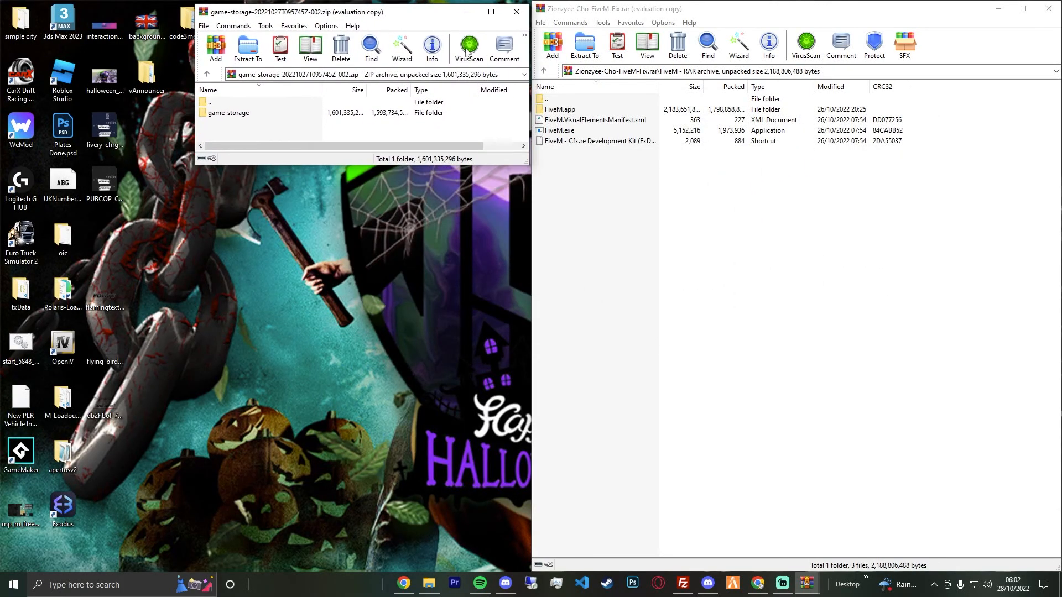
# Launch FiveM from the taskbar.
pyautogui.click(516, 13)
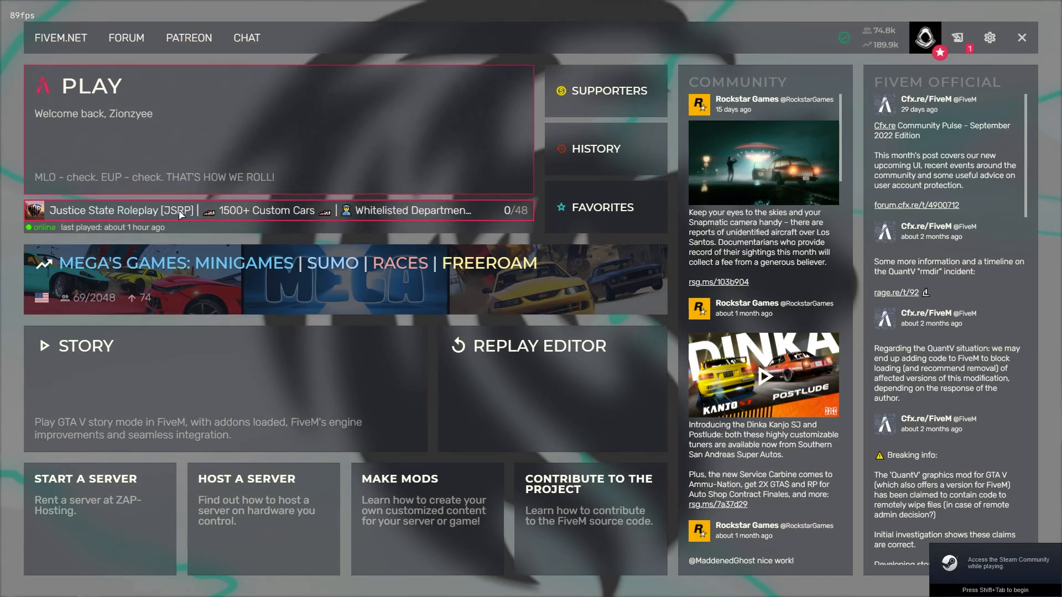
# Join the Justice State Roleplay server, then return to the WinRAR archives.
pyautogui.click(122, 211)
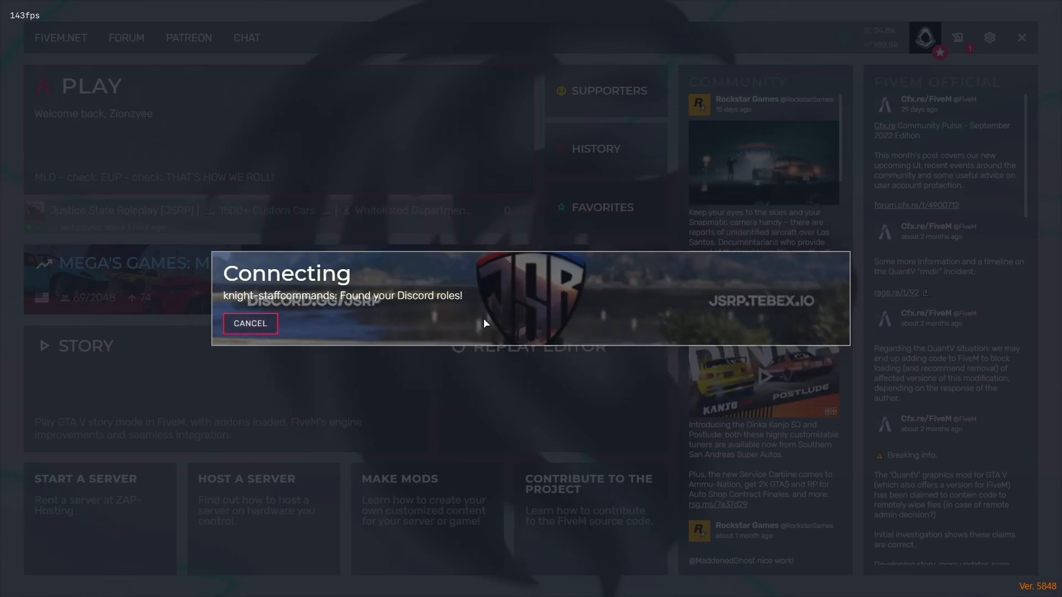
pyautogui.click(250, 323)
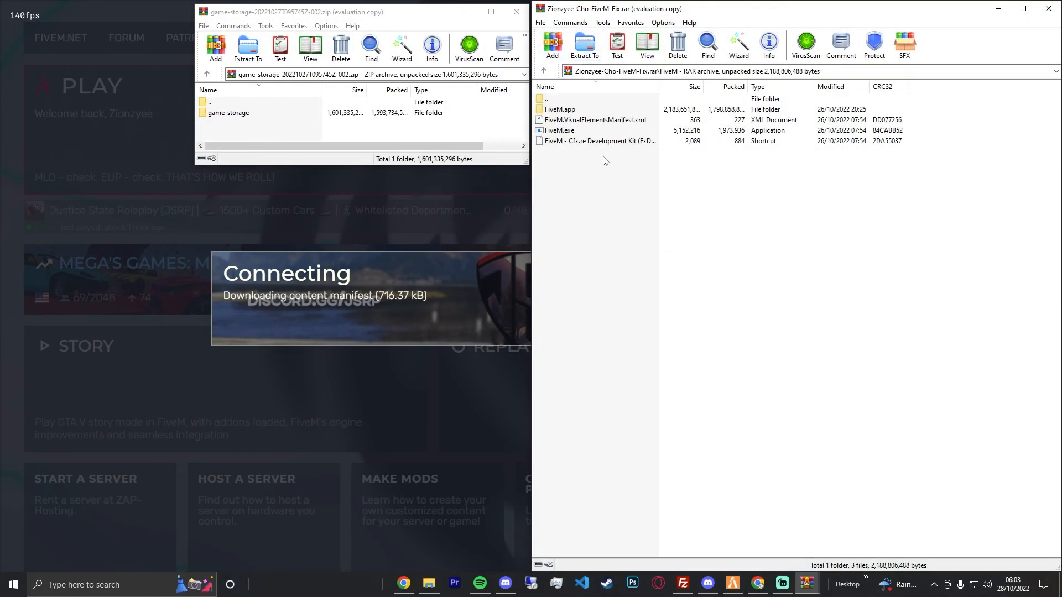
# Bring up File Explorer at the AppData Local folder.
pyautogui.press('ctrl+a')
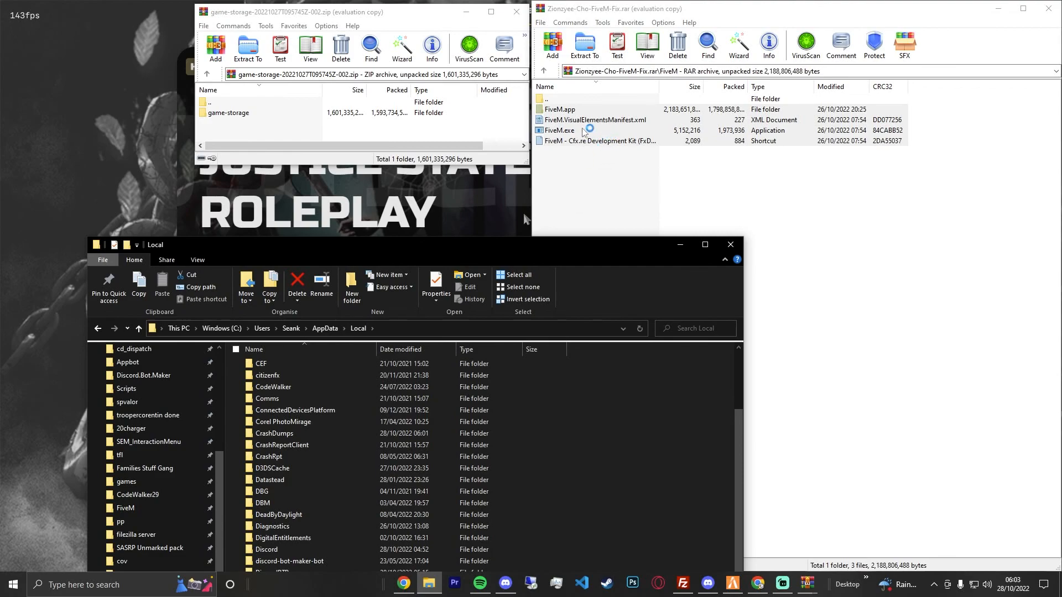
# Browse the archive to FiveM.app\data showing game-storage, and reposition the Explorer window.
pyautogui.doubleClick(559, 109)
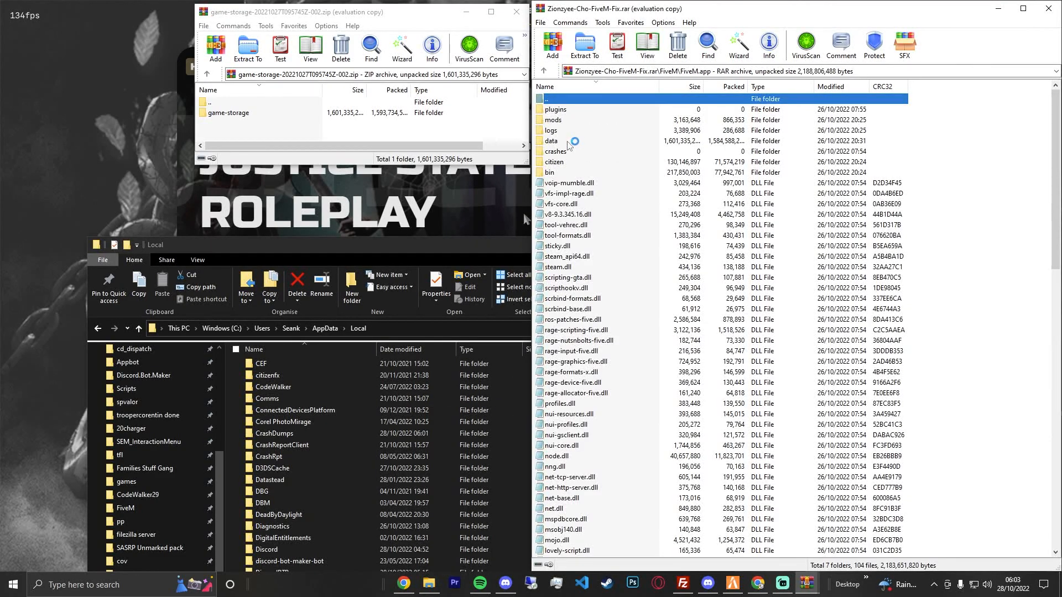
pyautogui.doubleClick(551, 141)
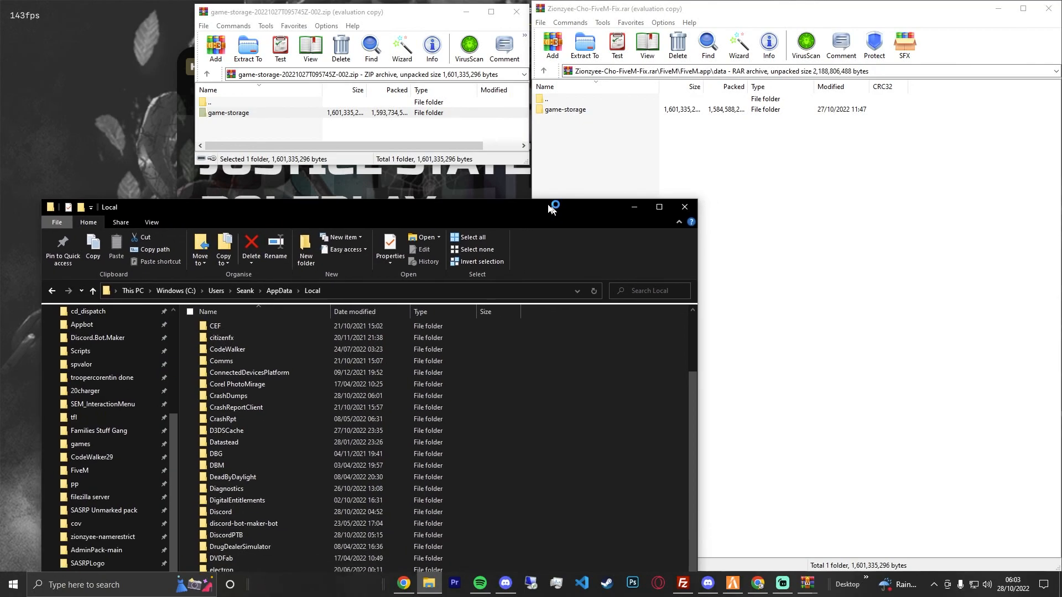
pyautogui.moveTo(548, 208); pyautogui.dragTo(521, 177)
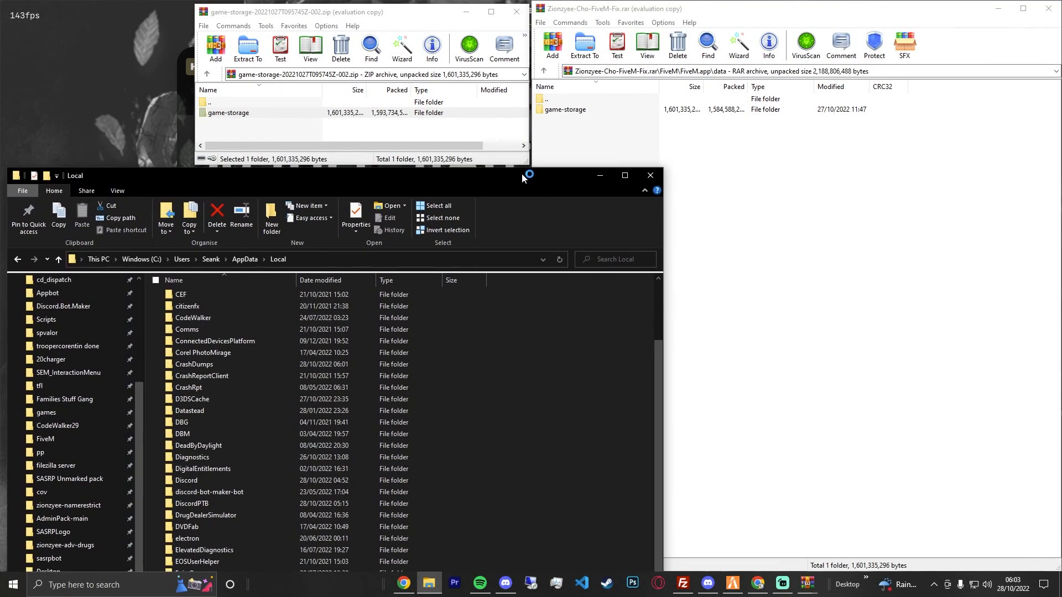